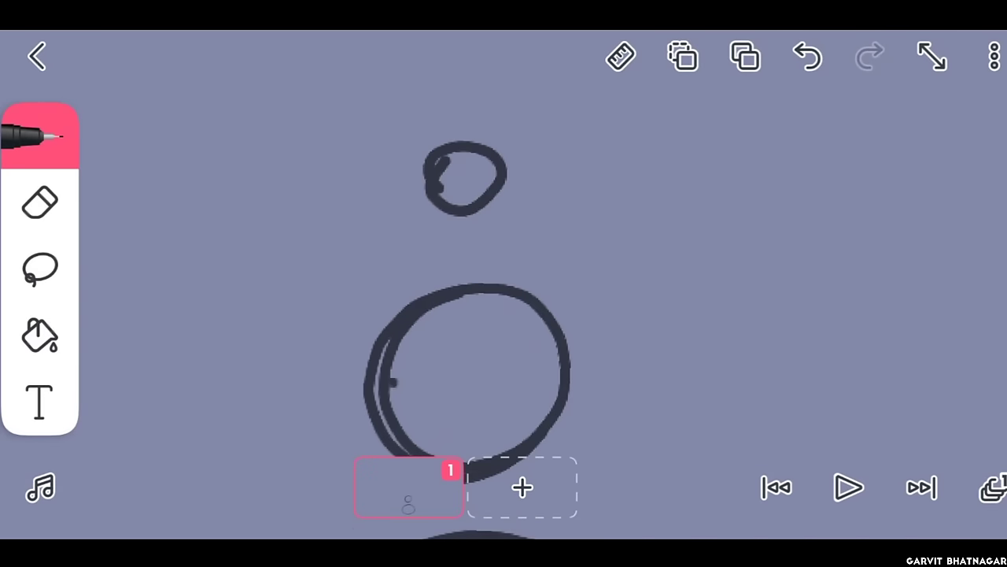
Step: Sketch the red teardrop flame outline with the pen across the first frames to frame 4
left_click(522, 485)
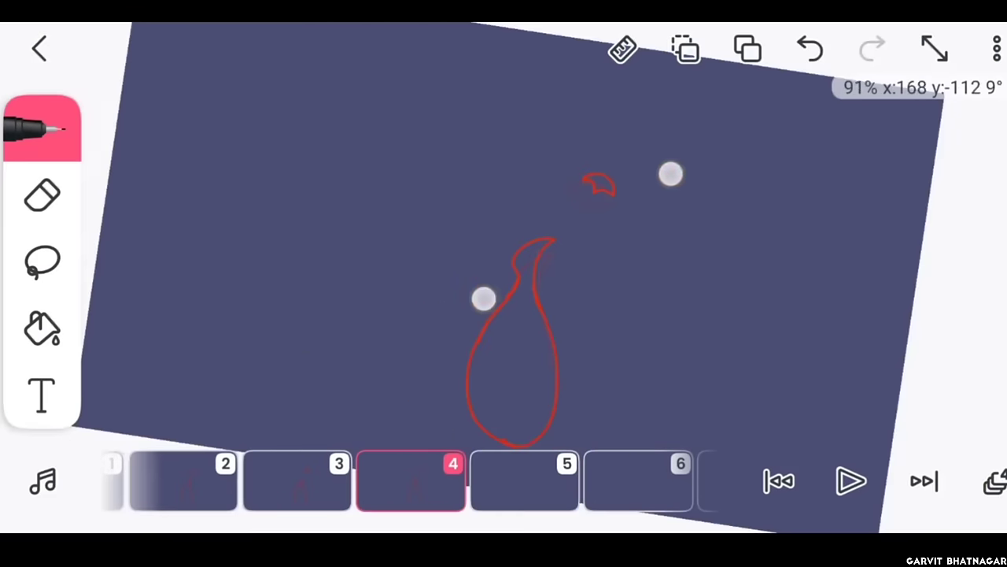
left_click(41, 128)
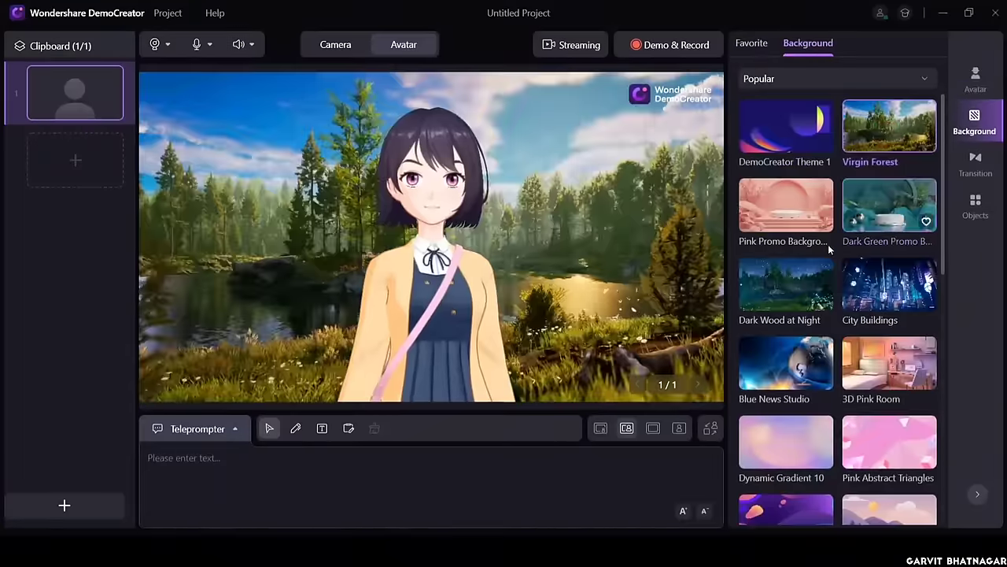
Step: Choose the anime girl avatar for the recording over the Virgin Forest background
left_click(975, 75)
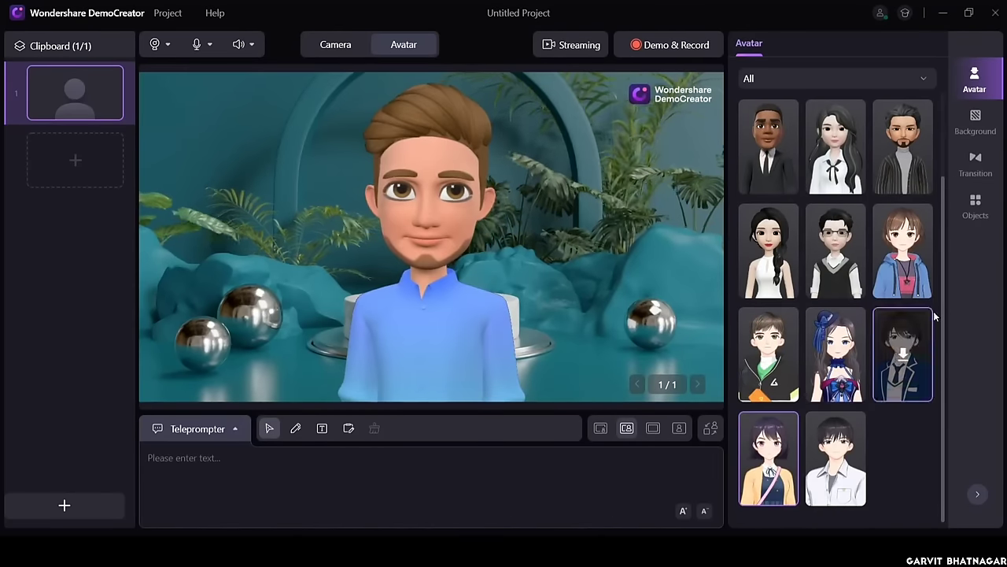
left_click(976, 122)
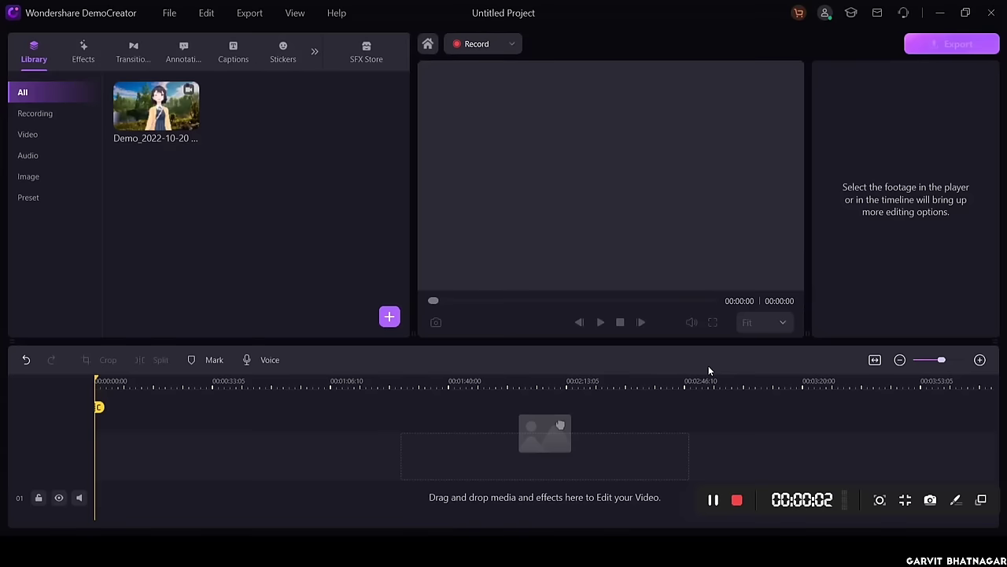
Step: Add a Text 7 annotation over the clip and change its text to 'Subscribe'
left_click(83, 52)
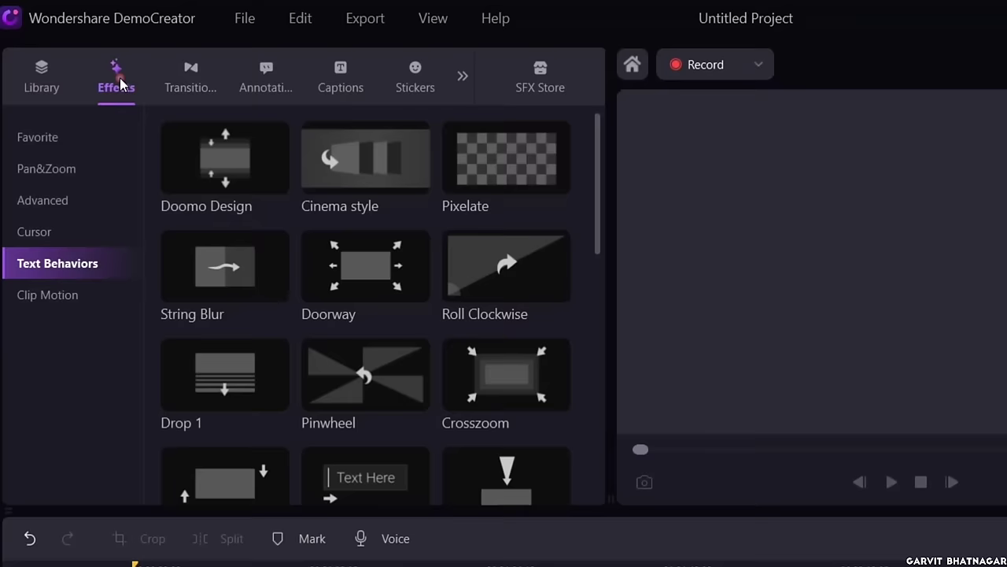
left_click(265, 75)
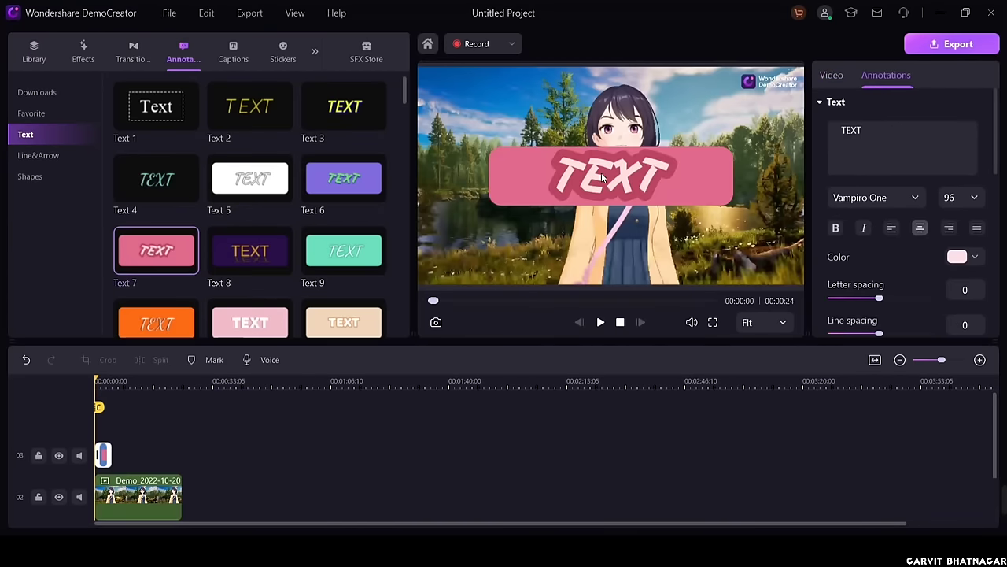
type("Subscribe")
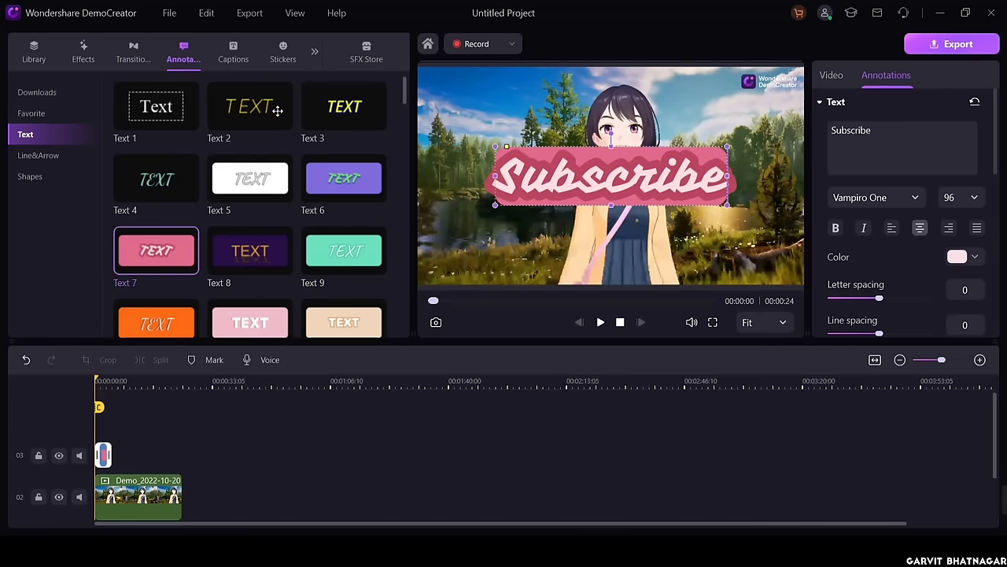
left_click(233, 51)
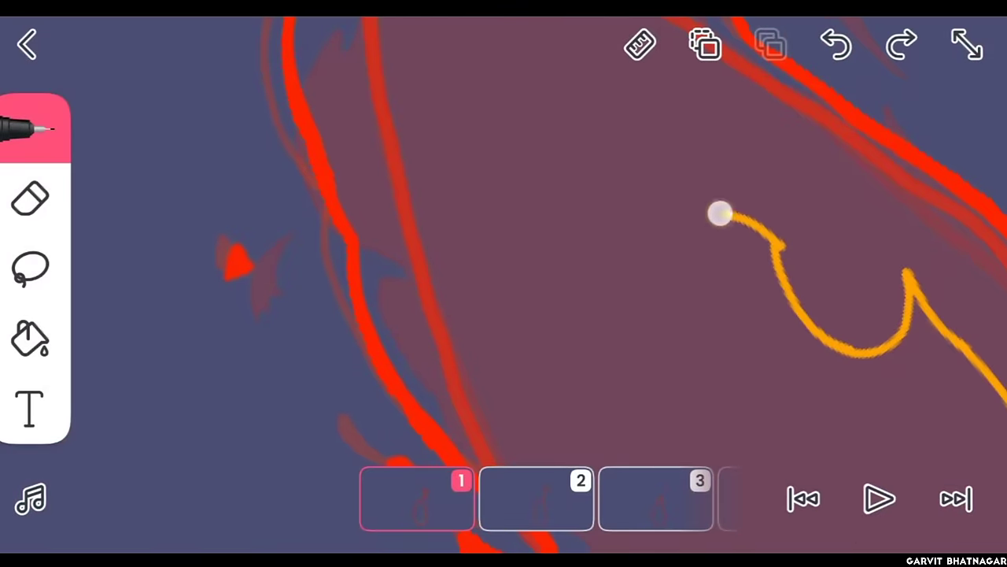
Step: Pick orange in the brush colour picker and draw inner flame strokes on frame 1
left_click(836, 44)
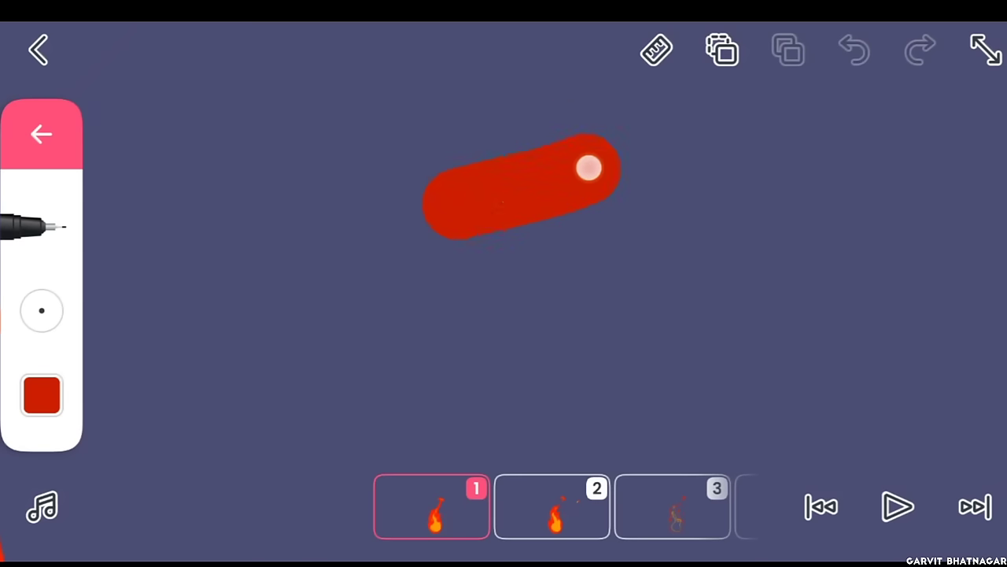
Step: Widen the red stroke into a broad patch and softly erase its lower edge
left_click_drag(590, 167, 397, 219)
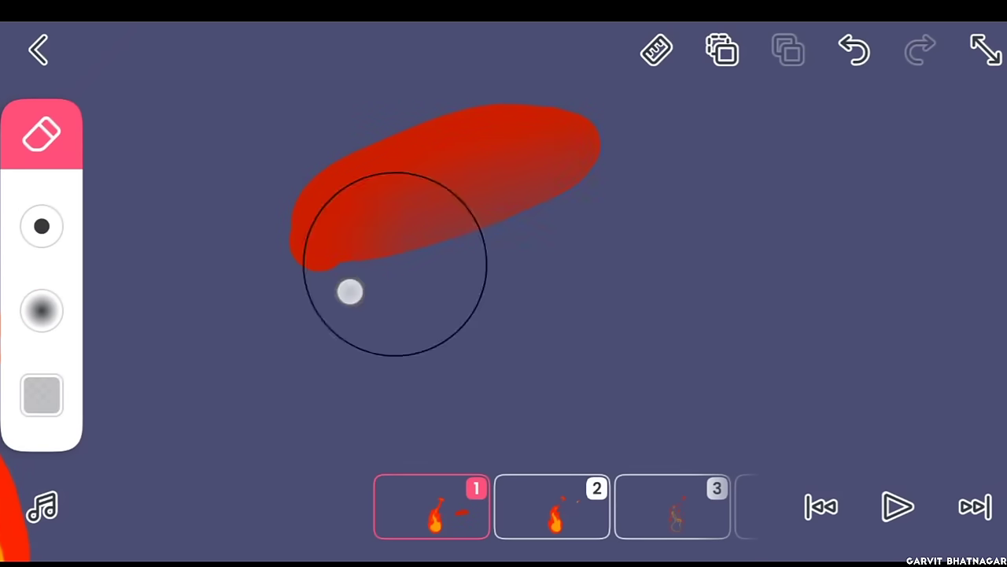
left_click_drag(350, 291, 541, 236)
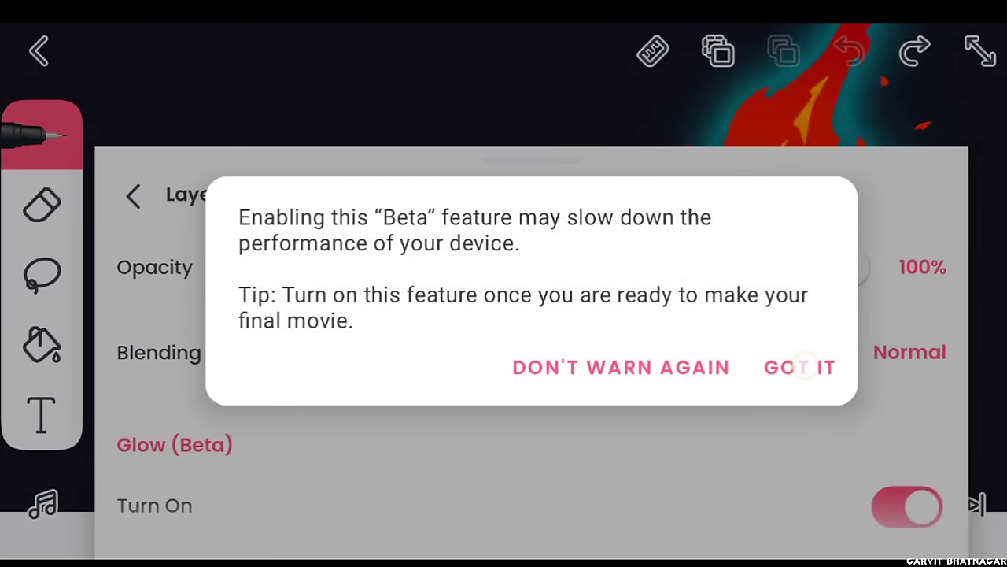
Step: Accept the glow warning and set the flame glow to about 48% alpha, size 100, hardness 10%
left_click(799, 367)
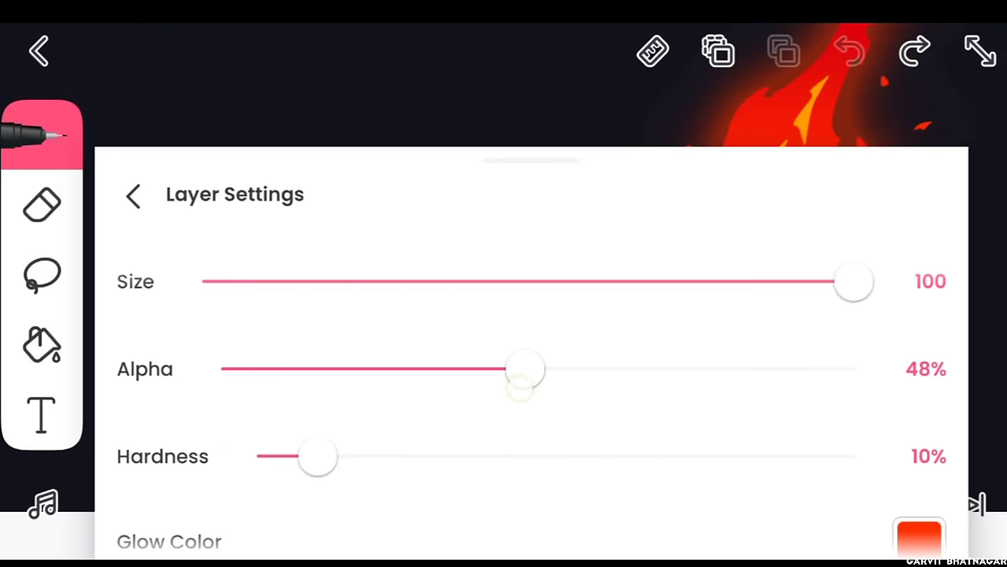
left_click(133, 195)
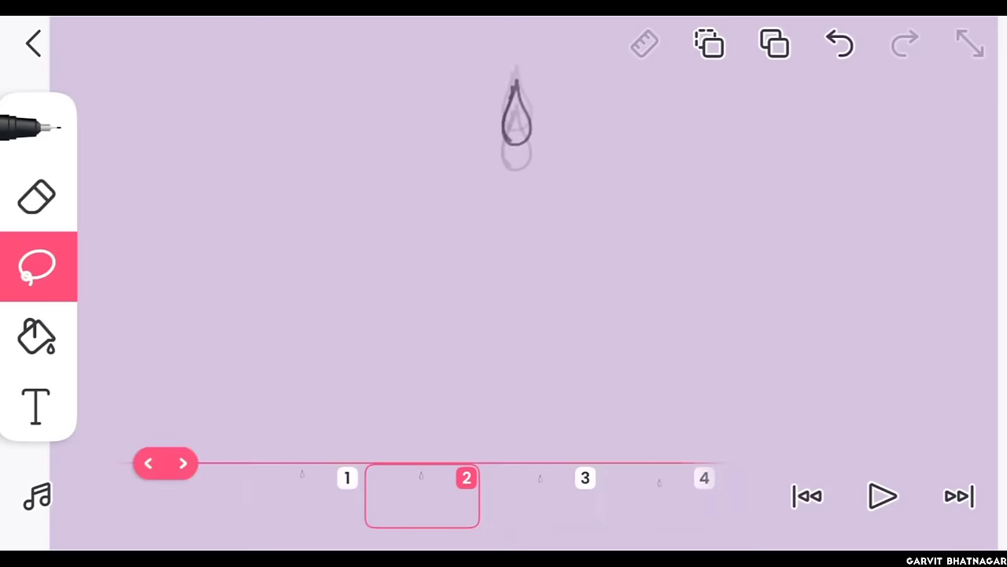
Step: Draw the water drop and lasso-move it lower on each new splash frame
left_click(216, 462)
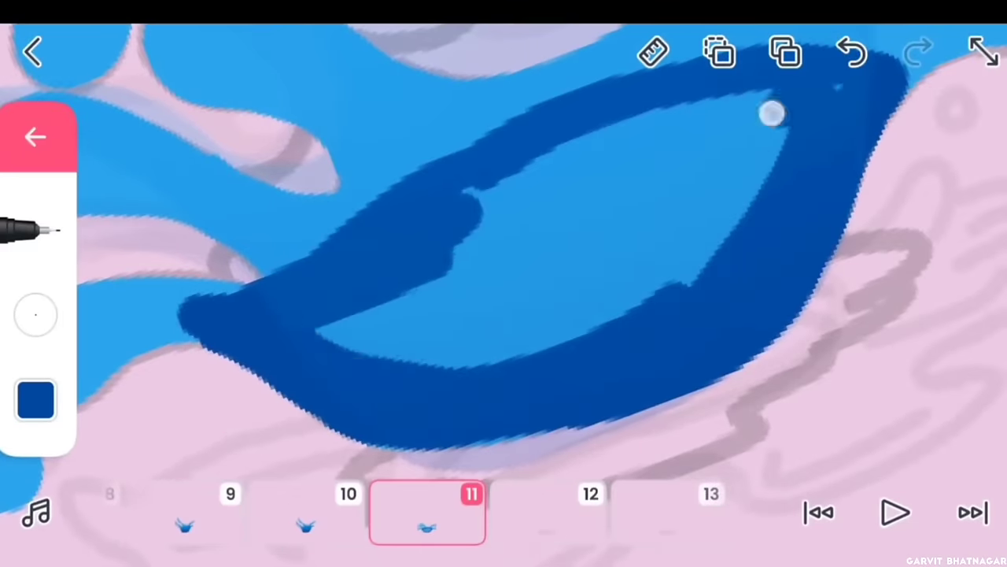
Step: Trace a thick dark blue outline around the light blue splash on frames 9–13
left_click_drag(236, 283, 944, 213)
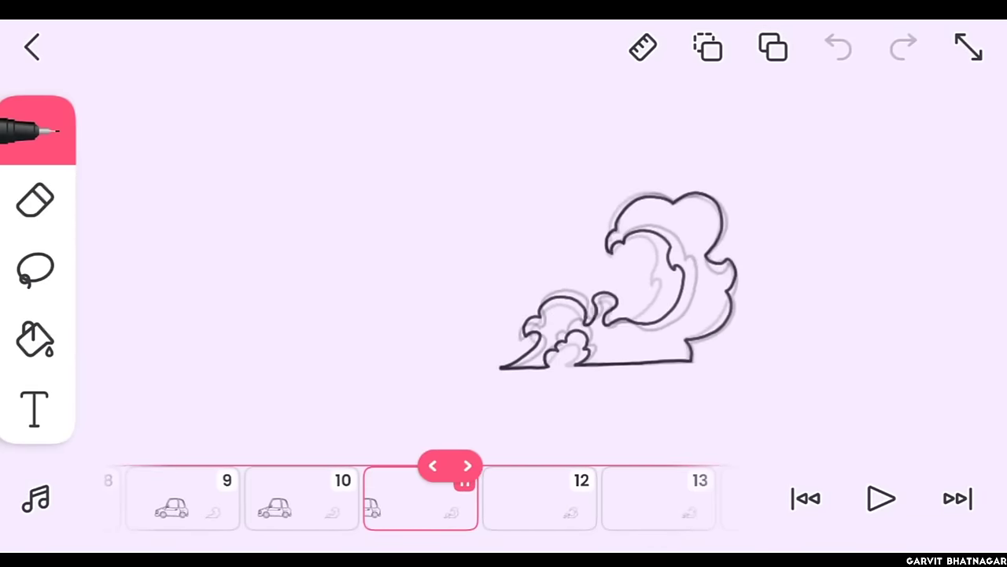
Step: Draw the swelling exhaust smoke on successive frames and lasso a region to trim the dark grey fill
left_click(467, 465)
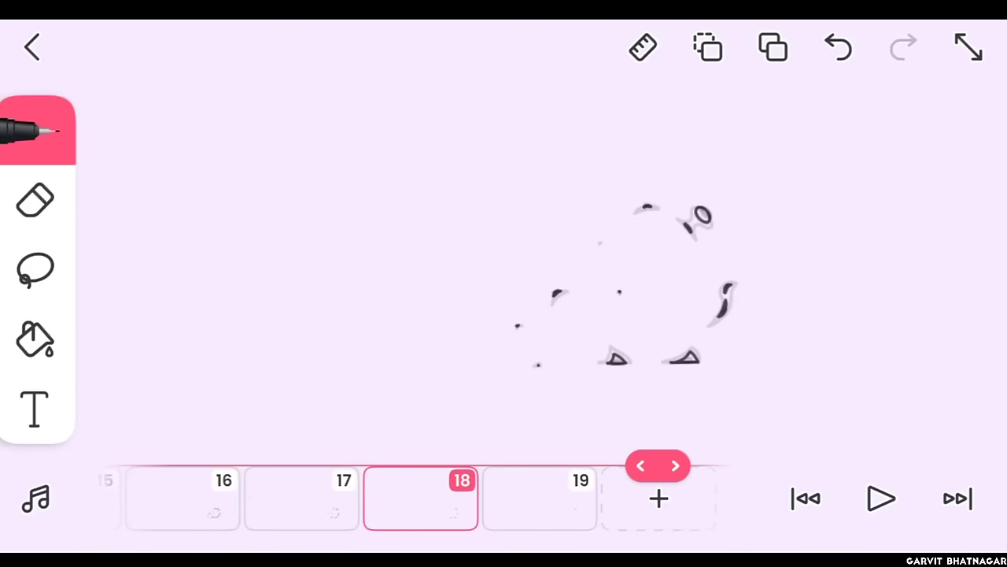
left_click(676, 465)
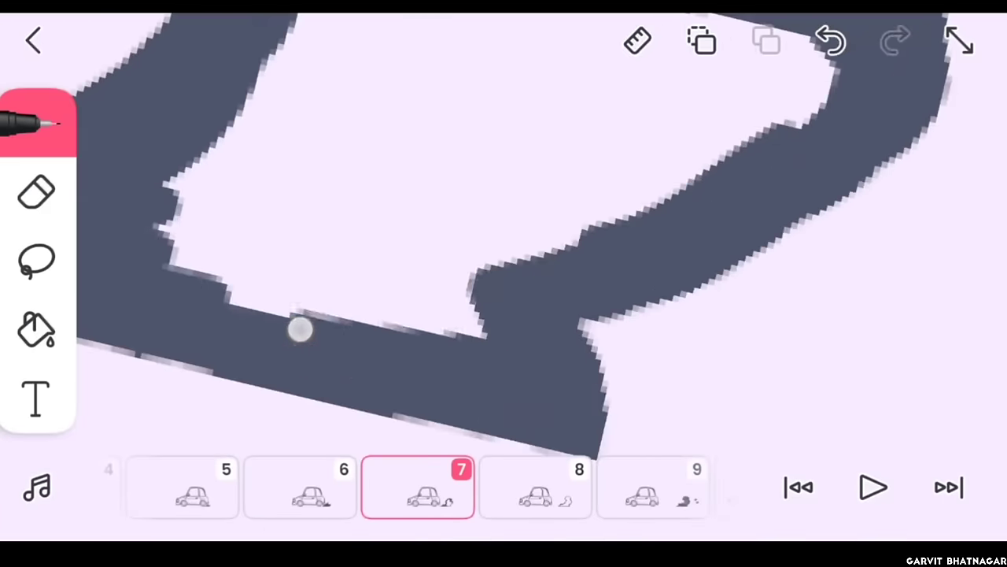
left_click(36, 261)
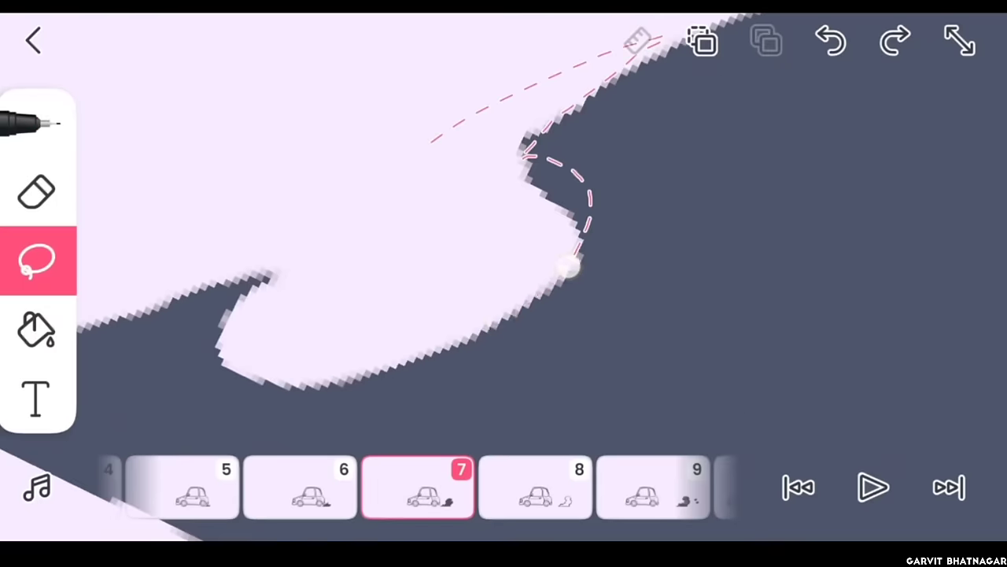